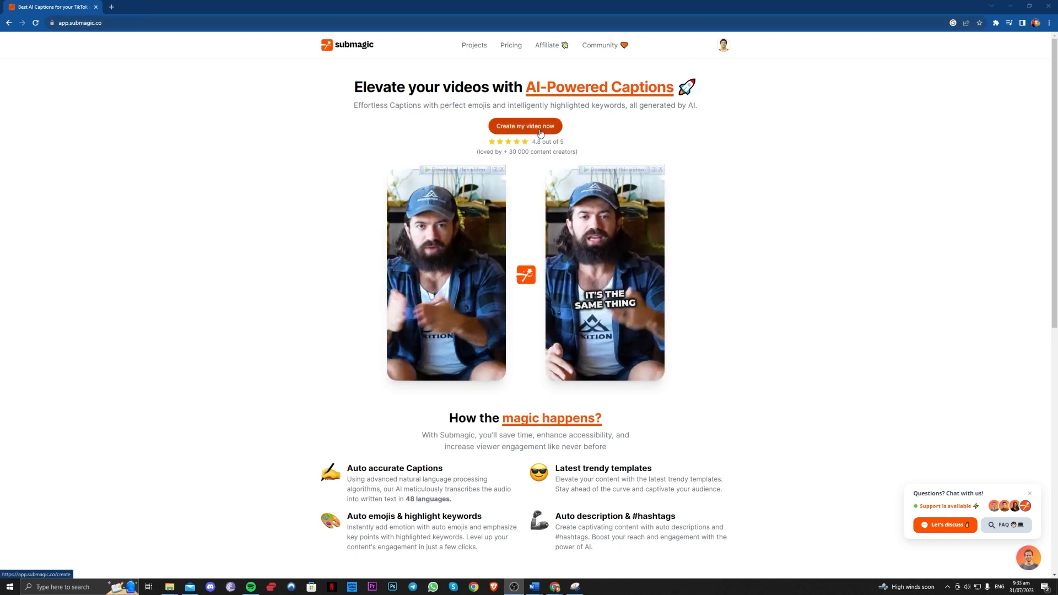
# - Start a new video and load the cat video from Downloads > Video onto the upload page
pyautogui.click(525, 125)
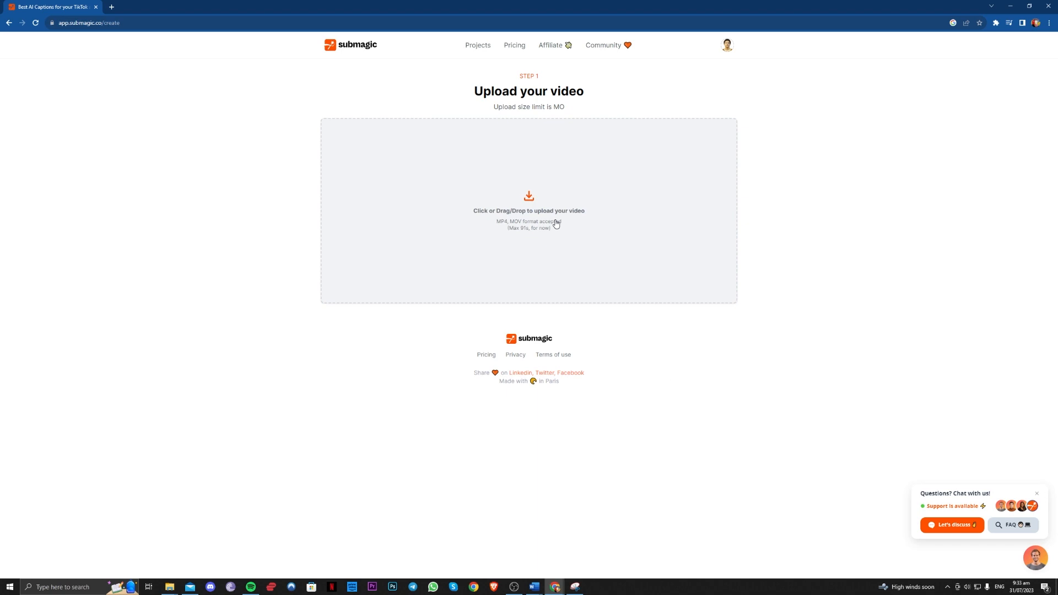
pyautogui.click(529, 206)
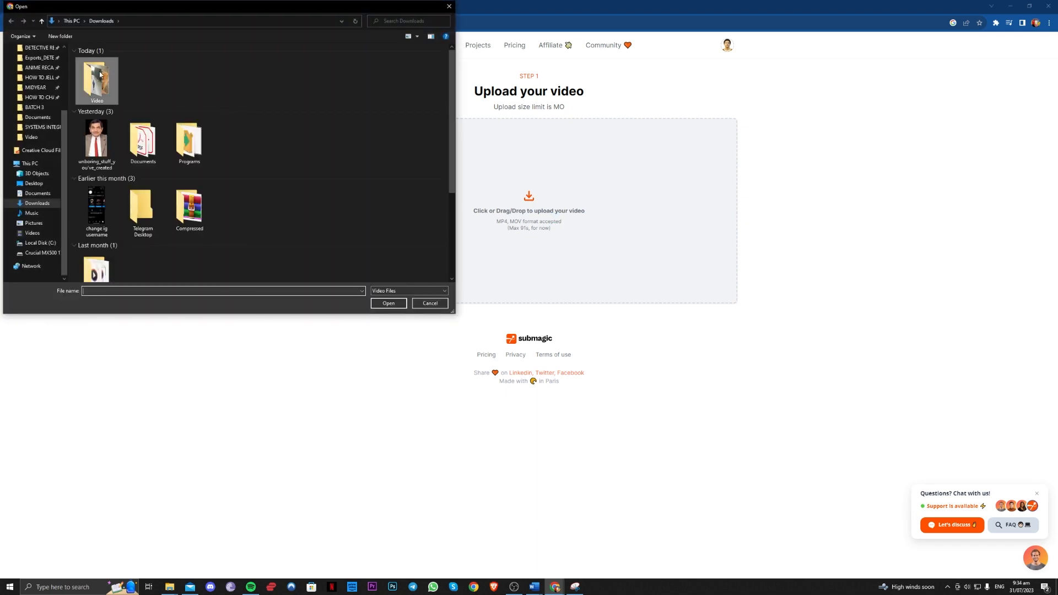
pyautogui.doubleClick(97, 81)
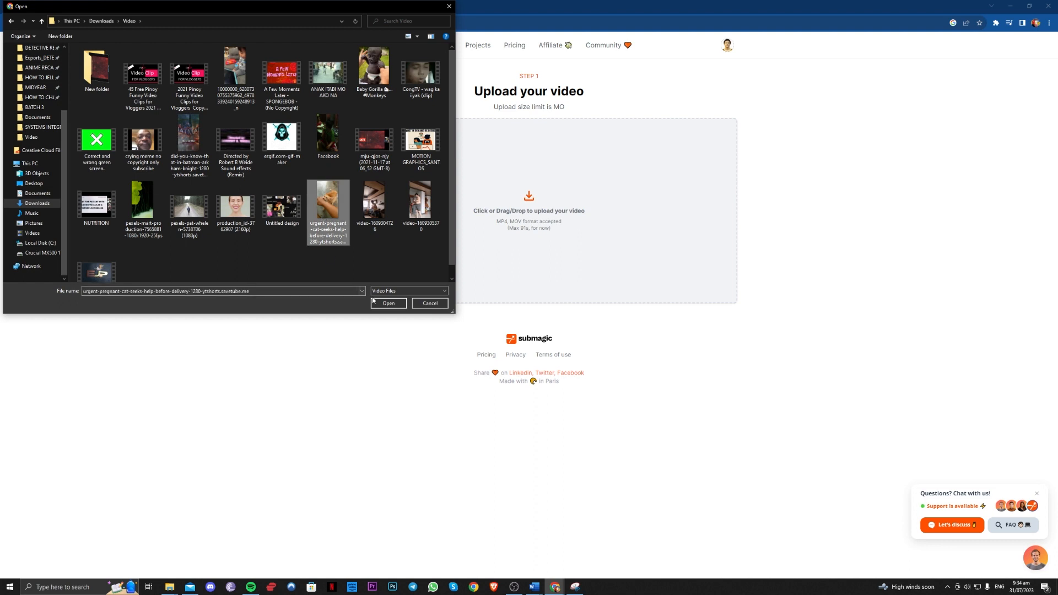
pyautogui.click(389, 303)
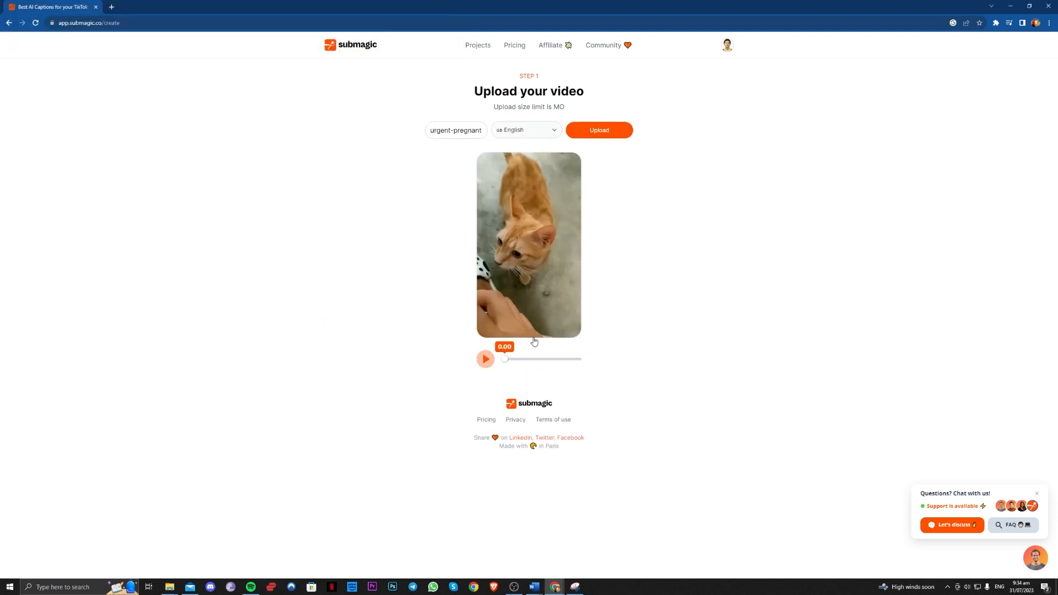
# - Upload the cat video to Submagic for automatic captioning with emojis
pyautogui.click(599, 130)
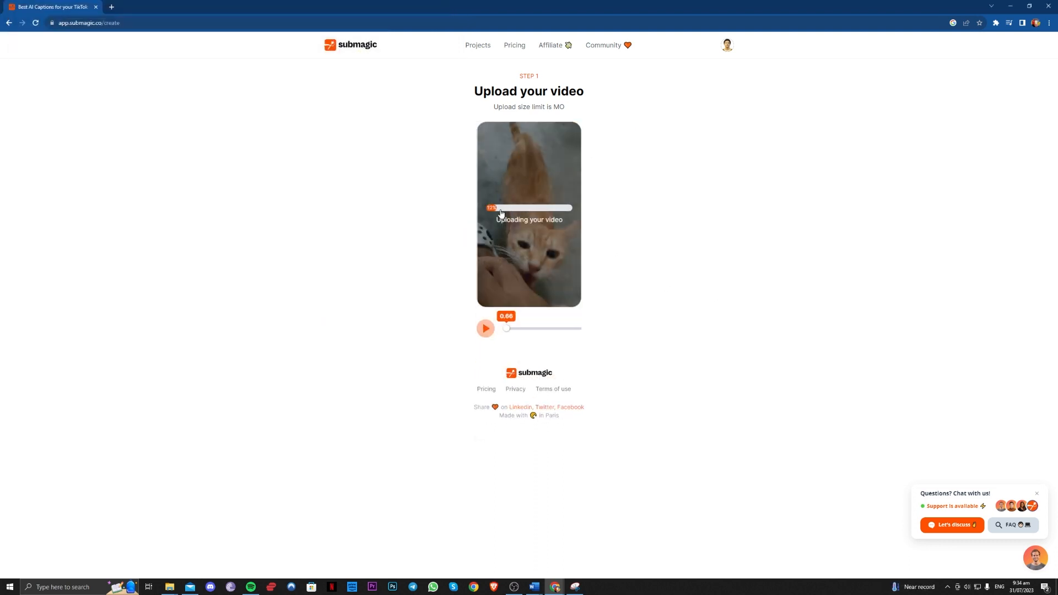
pyautogui.moveTo(580, 225)
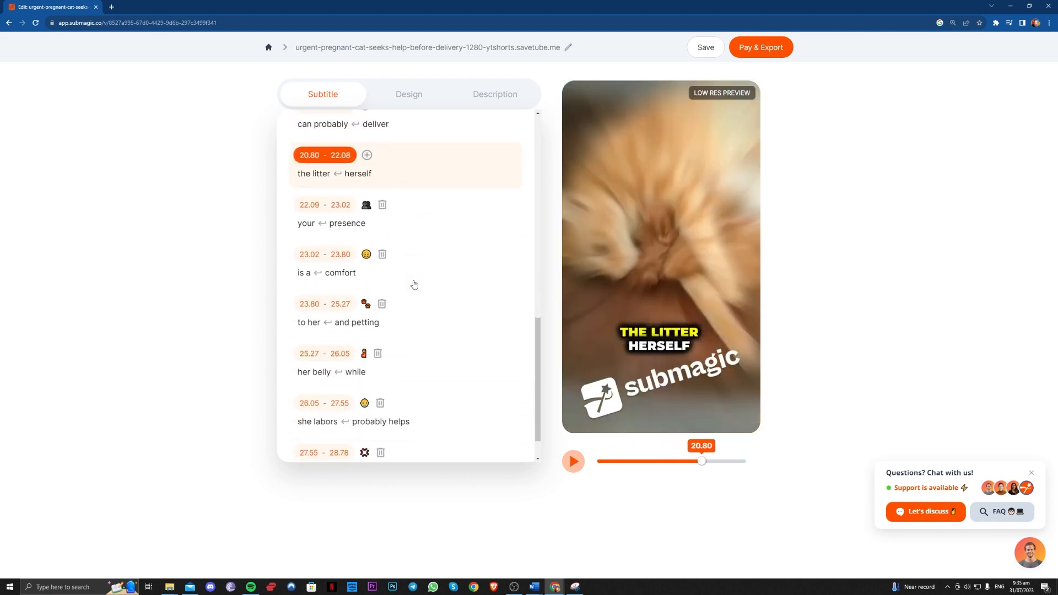
# - Scroll the subtitle lines, rewind the captioned preview to 0 and play it
pyautogui.scroll(-3)
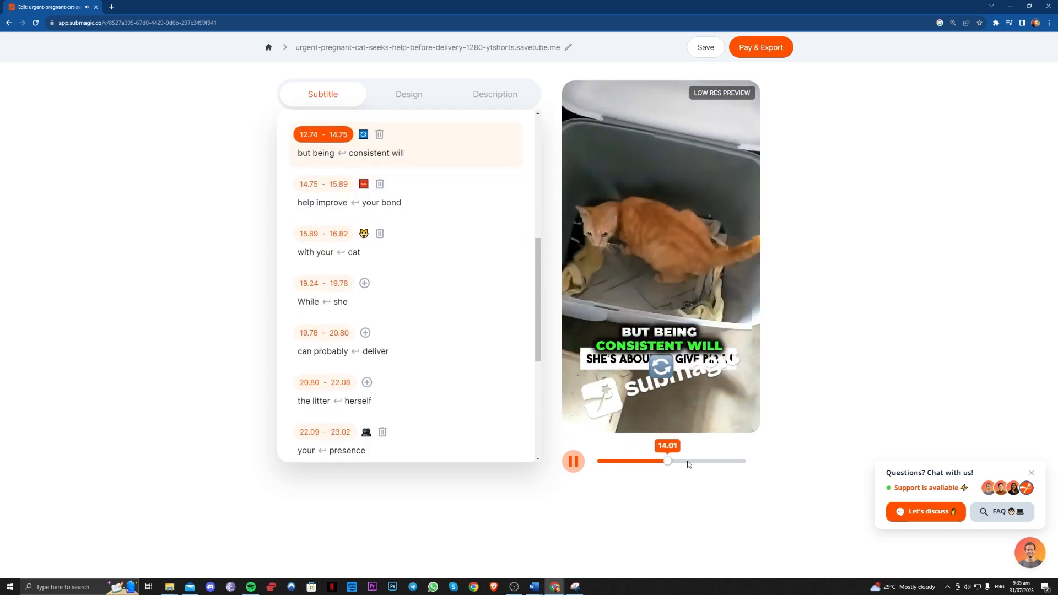
pyautogui.moveTo(666, 461); pyautogui.dragTo(600, 460)
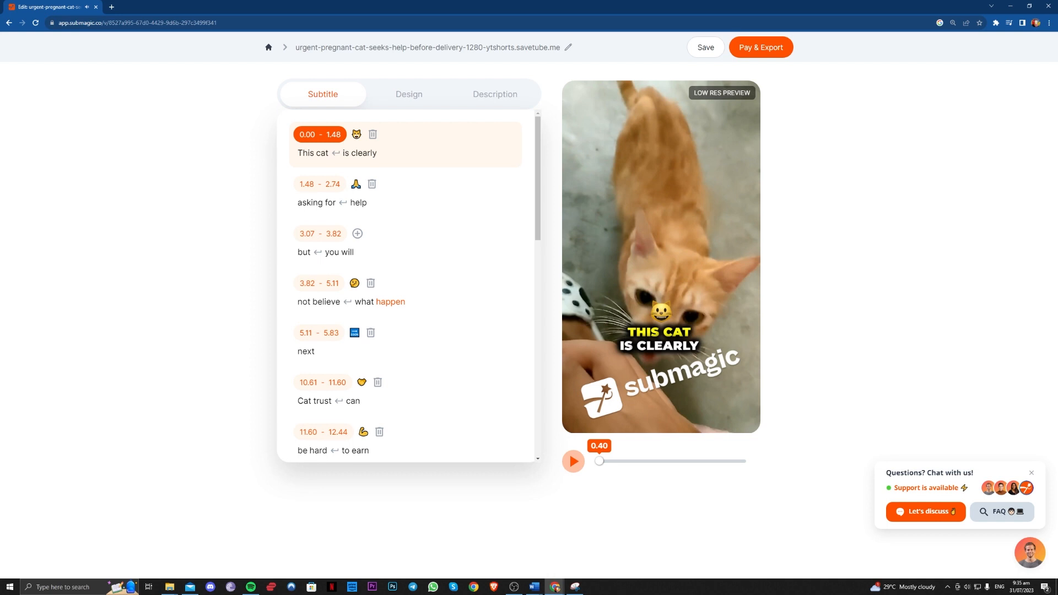
pyautogui.click(573, 461)
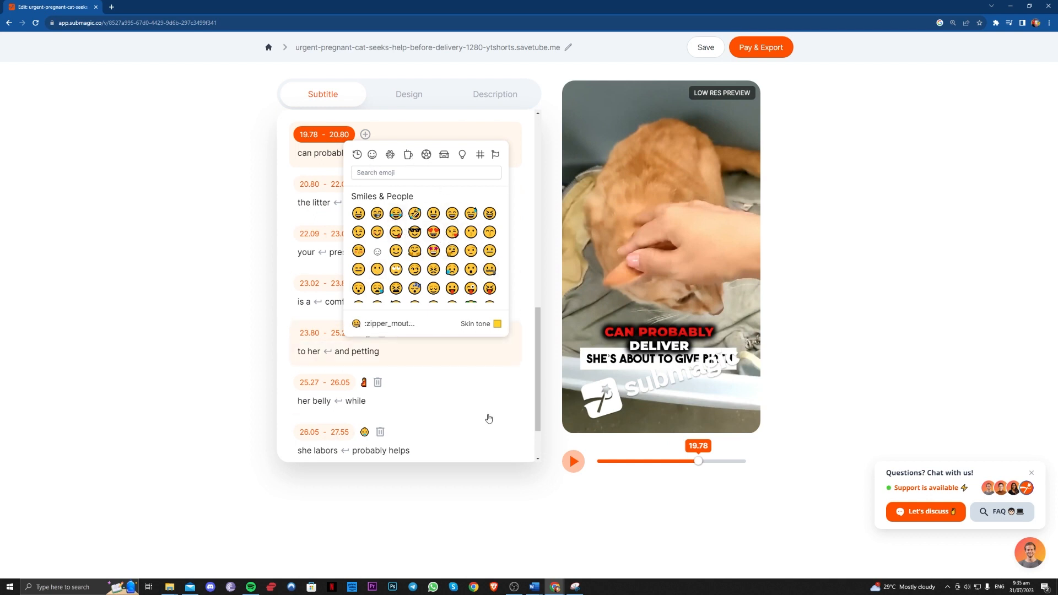
# - Close the emoji picker, pause the preview and view the AI description with cat hashtags
pyautogui.click(489, 418)
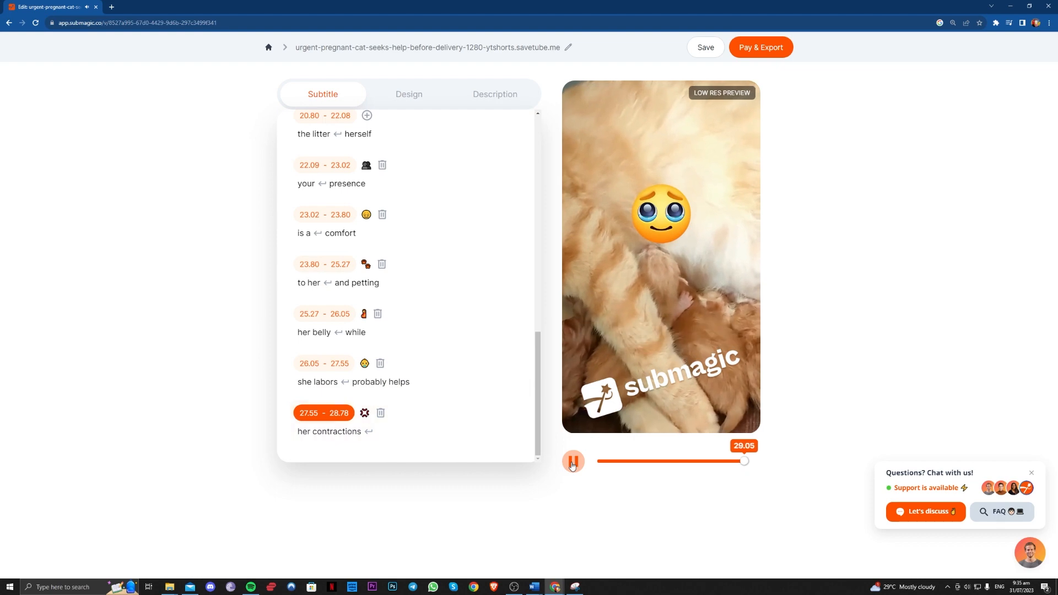
pyautogui.click(408, 94)
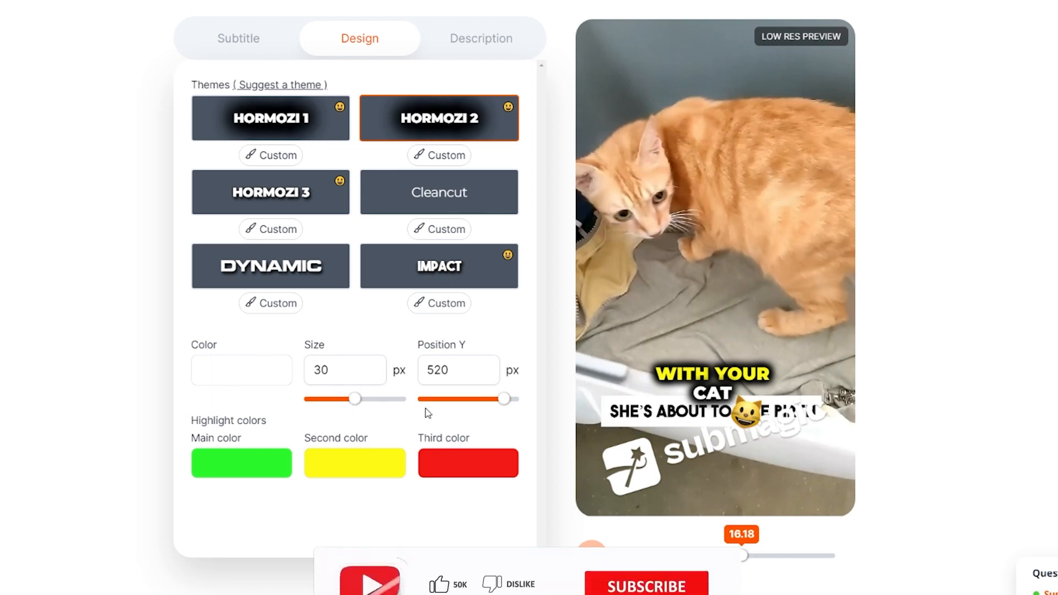
pyautogui.click(480, 38)
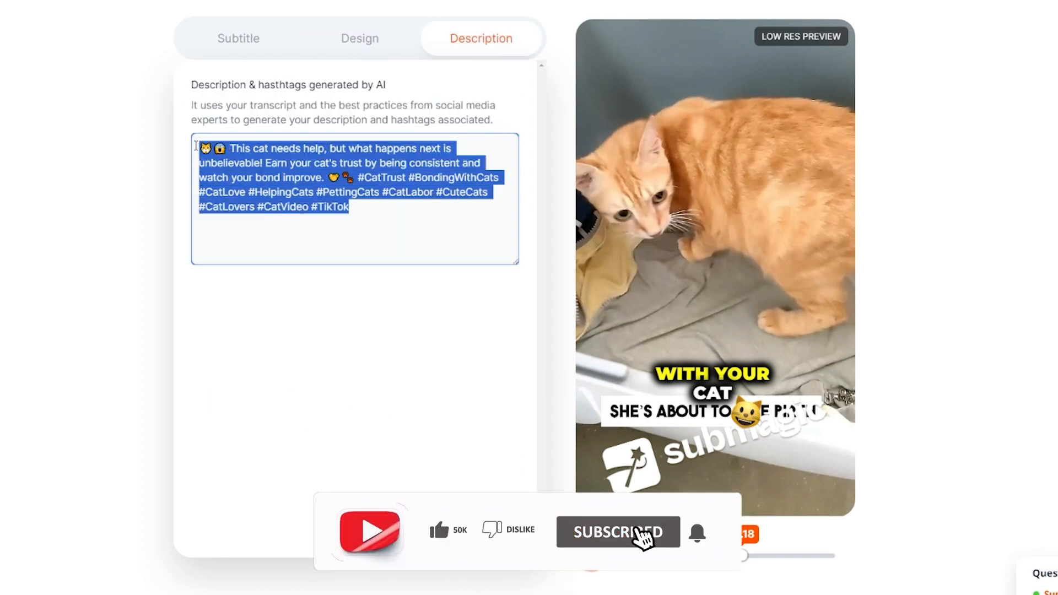
pyautogui.click(389, 222)
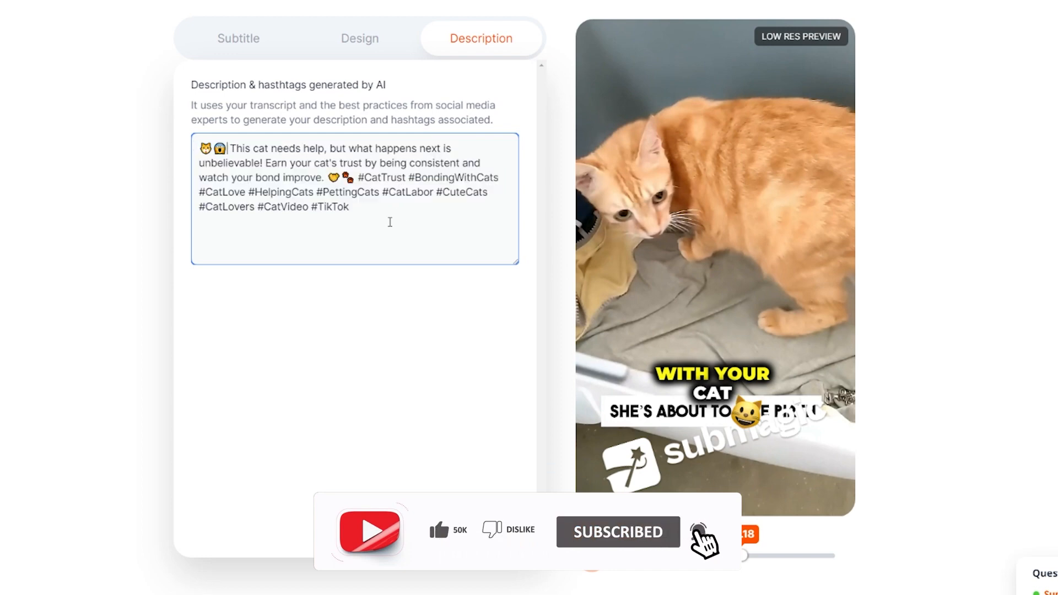